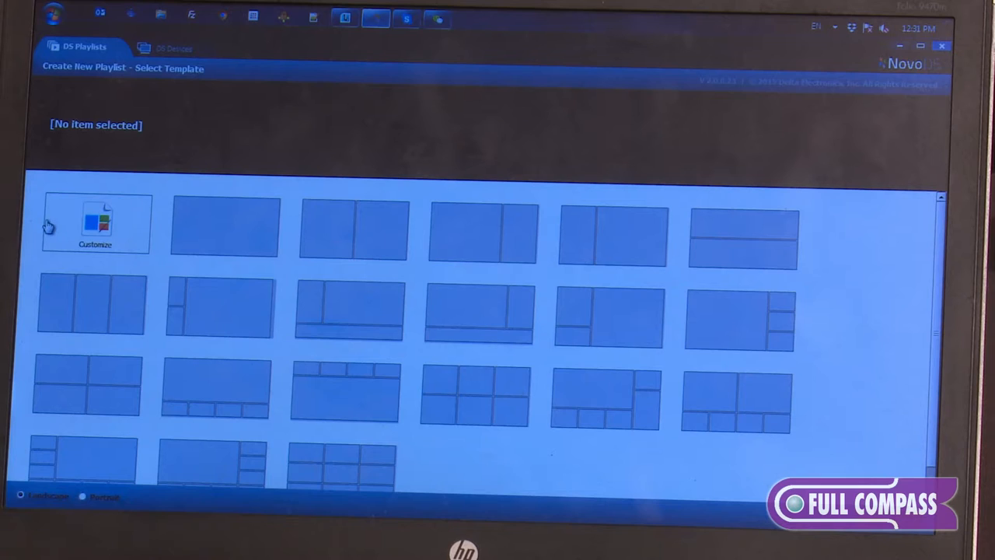
pyautogui.moveTo(23, 291)
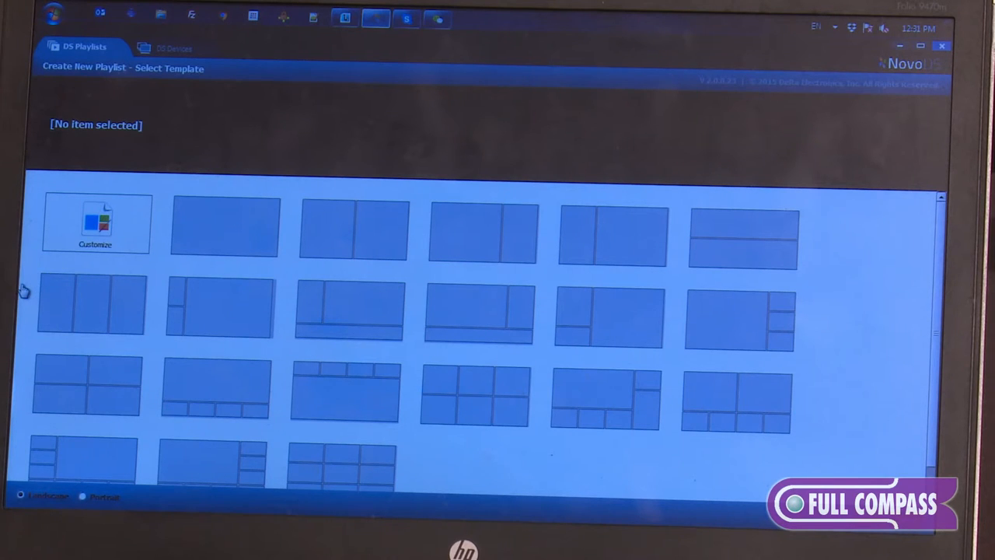
pyautogui.moveTo(87, 426)
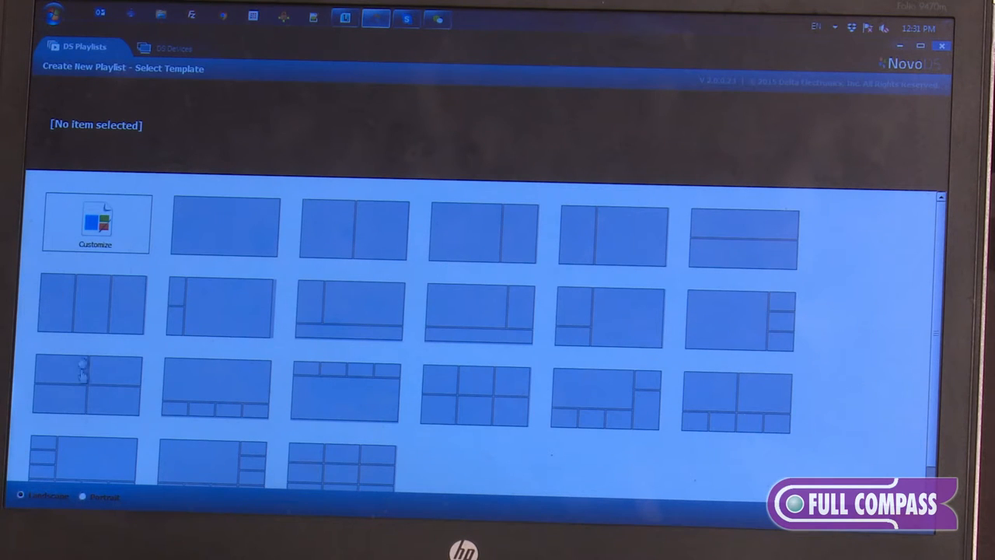
# Pick the Customize tile on the Select Template screen for the new playlist
pyautogui.click(97, 224)
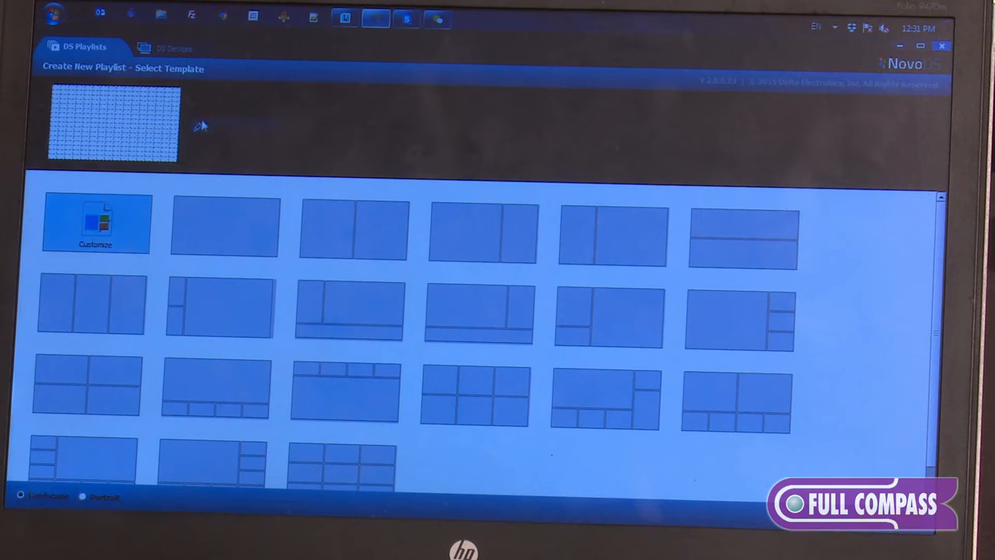
# Mark out the large main region on the Template Editor grid
pyautogui.click(96, 223)
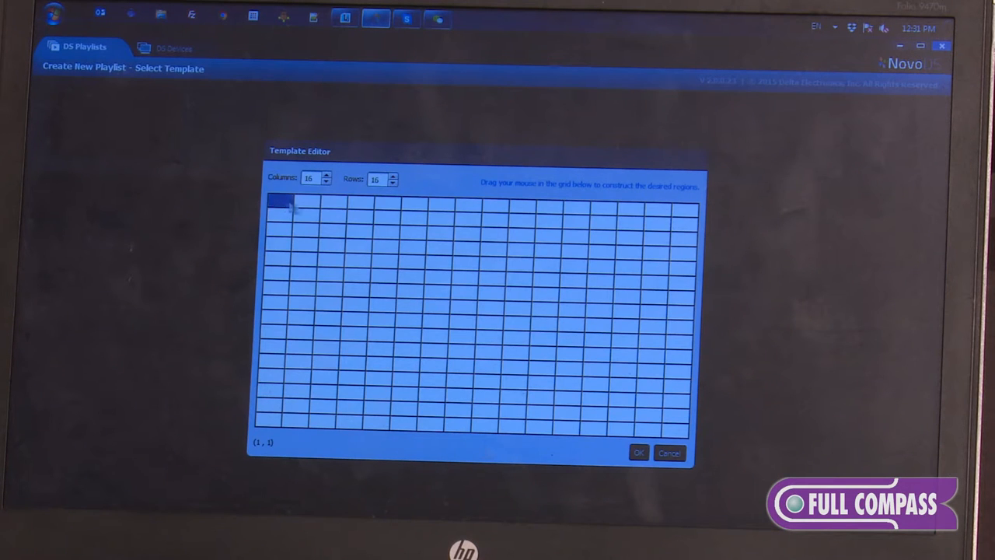
pyautogui.moveTo(280, 202); pyautogui.dragTo(594, 392)
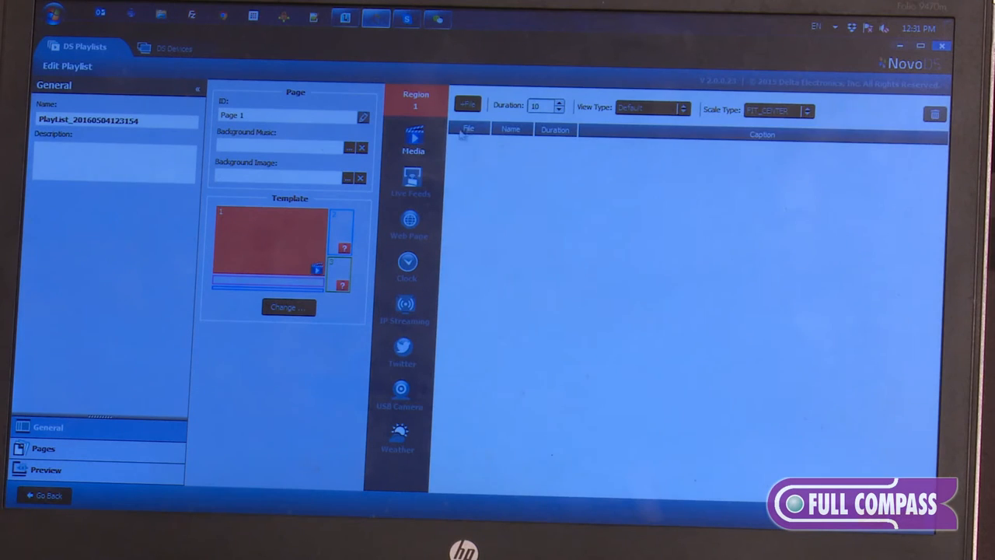
# Add the two space shuttle JPGs and two MP4s from the Media folder to the main region
pyautogui.click(466, 104)
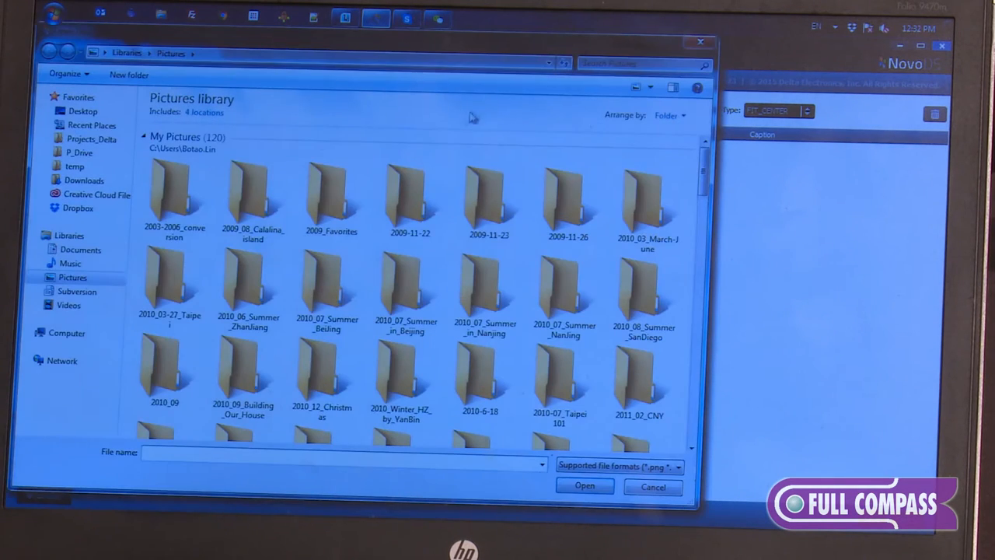
pyautogui.click(74, 165)
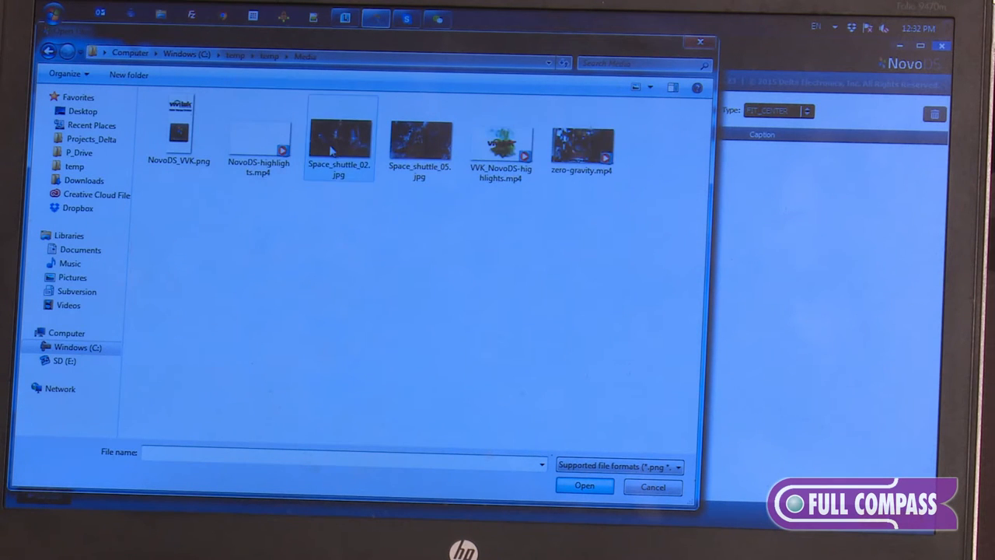
pyautogui.click(339, 140)
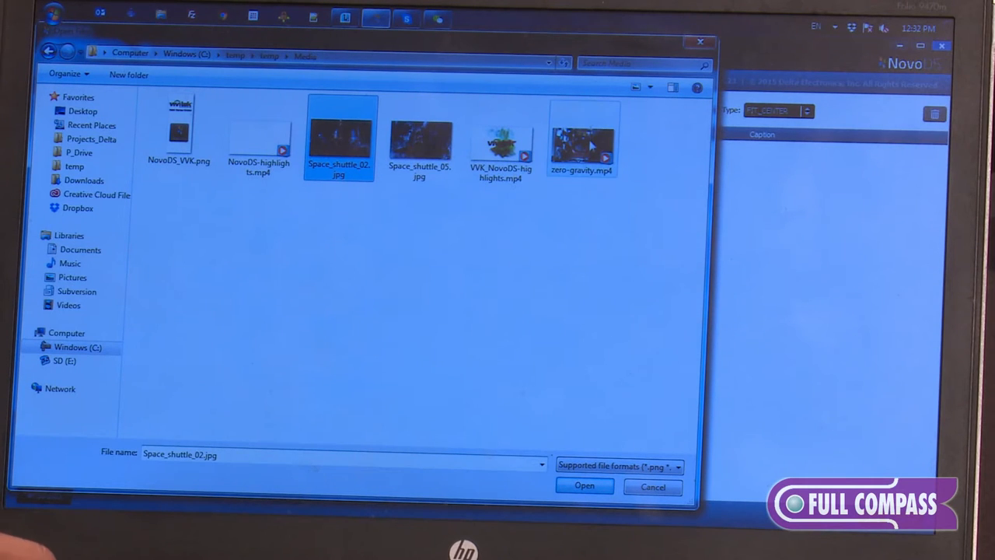
pyautogui.click(581, 140)
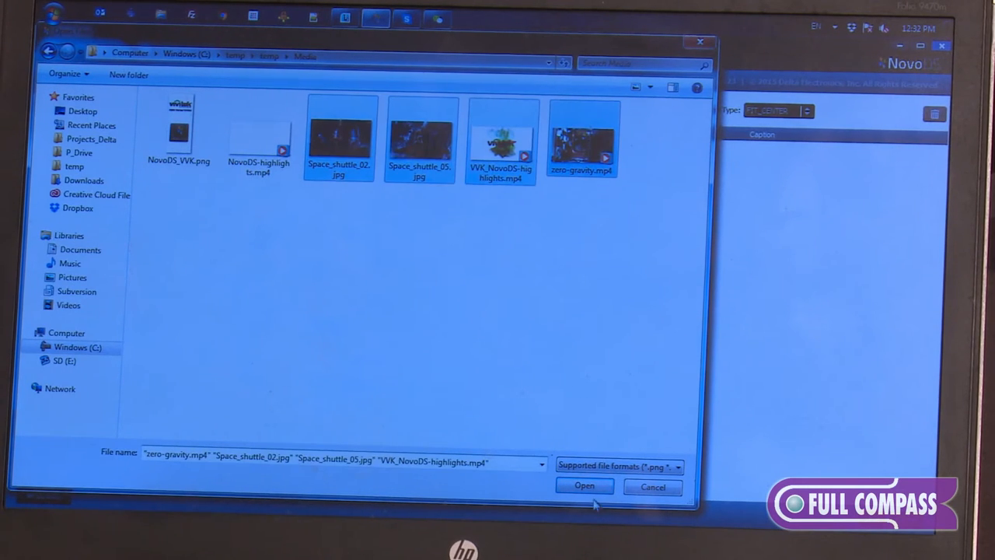
pyautogui.click(585, 485)
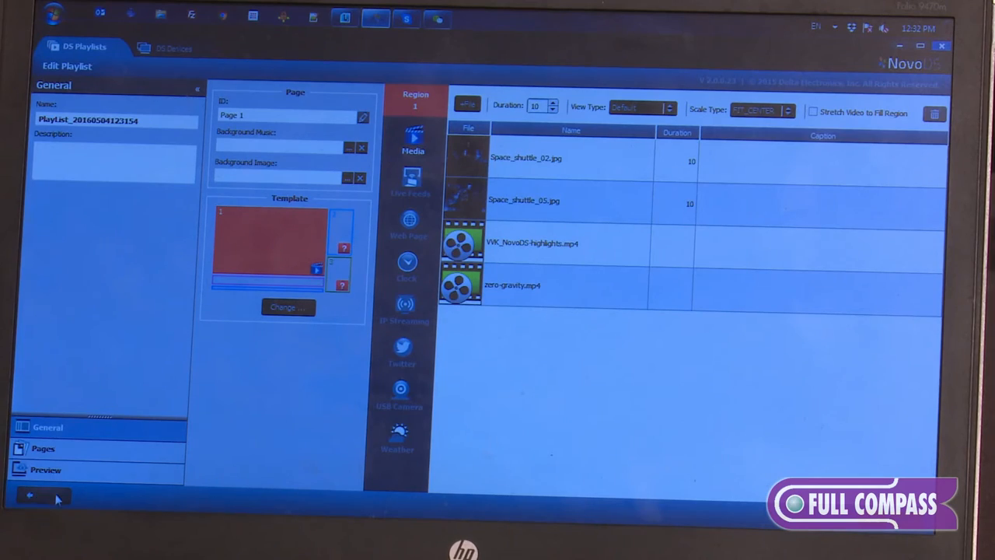
# Leave the new playlist's Edit Playlist page via Go Back
pyautogui.click(30, 496)
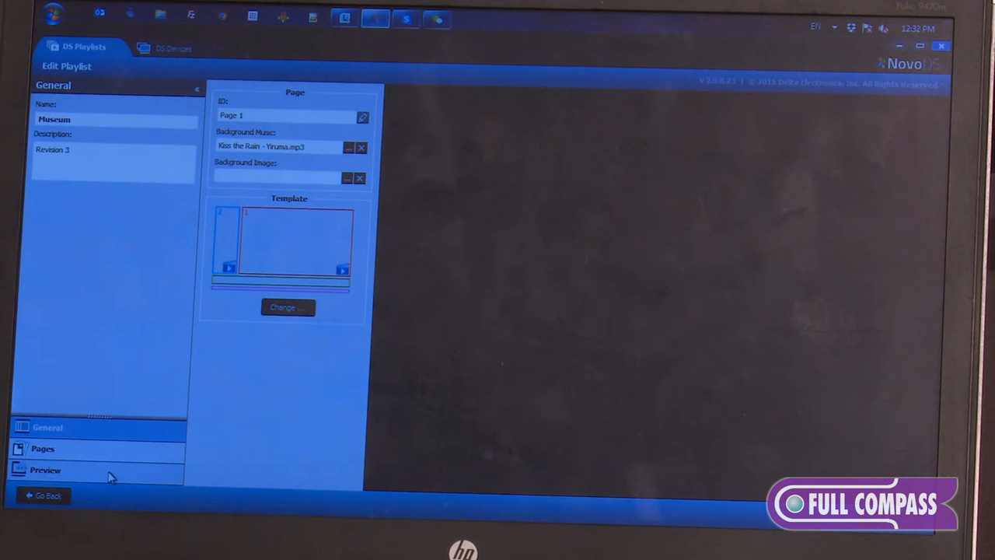
pyautogui.click(45, 469)
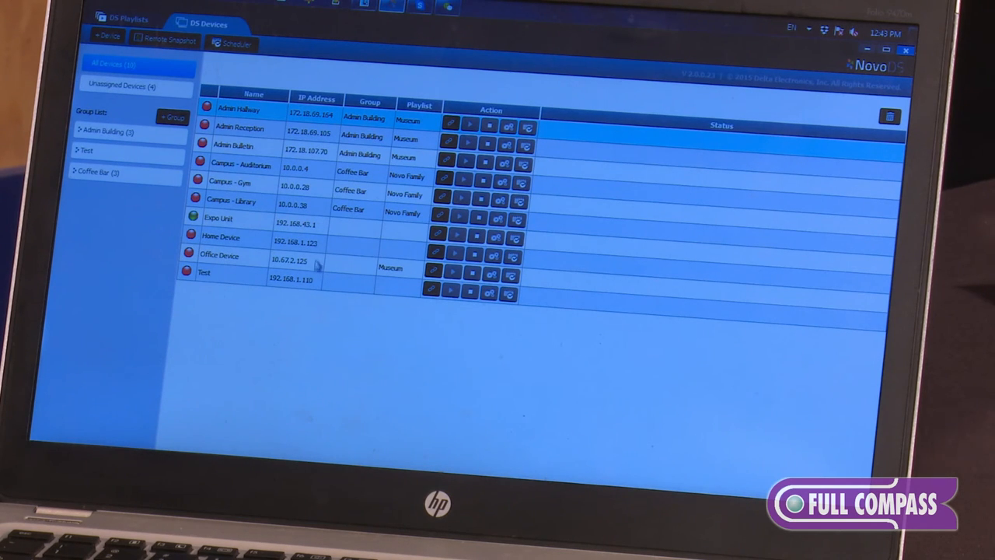
pyautogui.moveTo(265, 308)
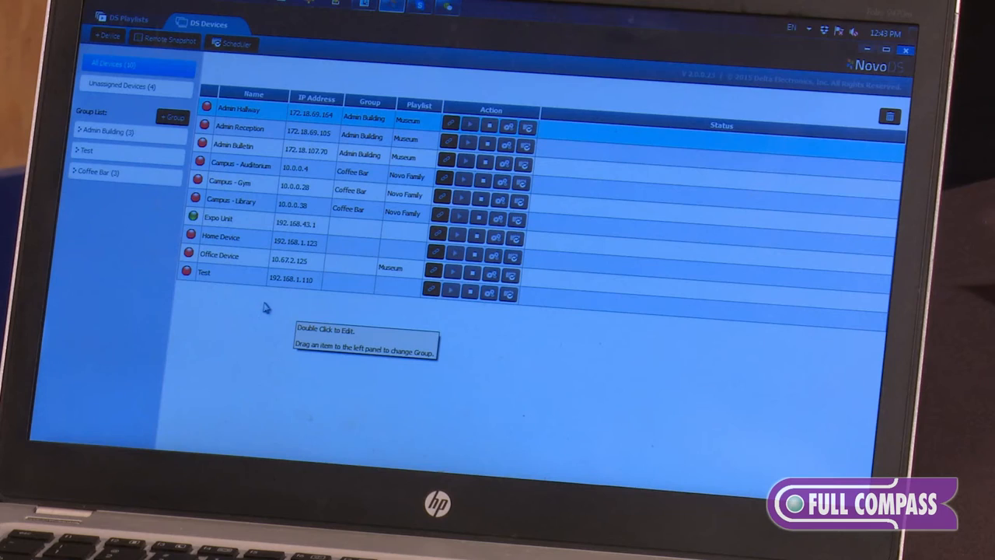
pyautogui.moveTo(136, 314)
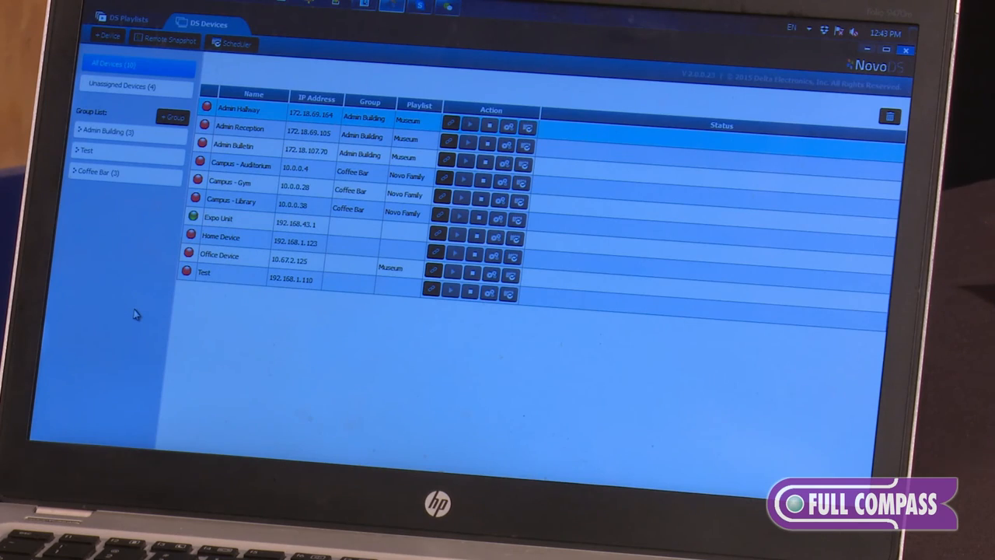
# Start Remote Snapshot from the OS Devices toolbar to see all ten units
pyautogui.click(167, 40)
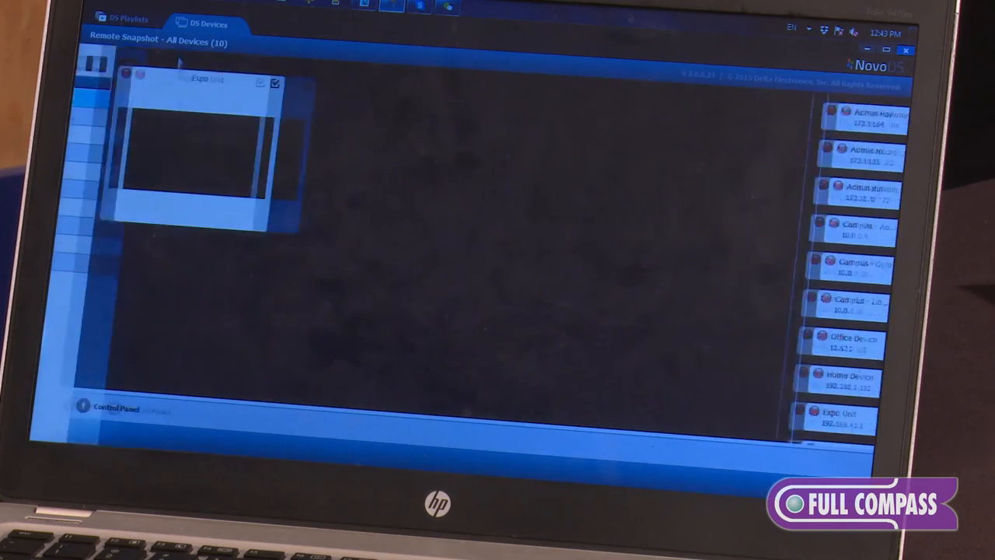